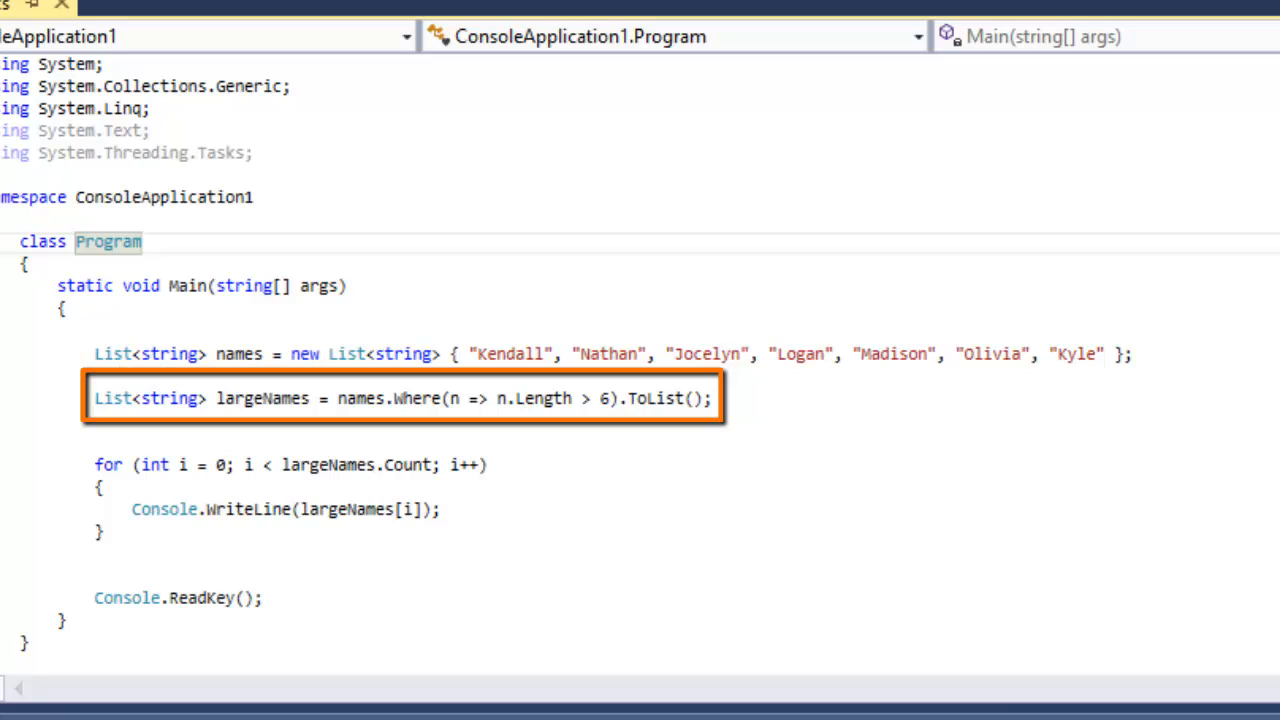
Set a breakpoint on the names list line and start debugging the console app
left_click(390, 400)
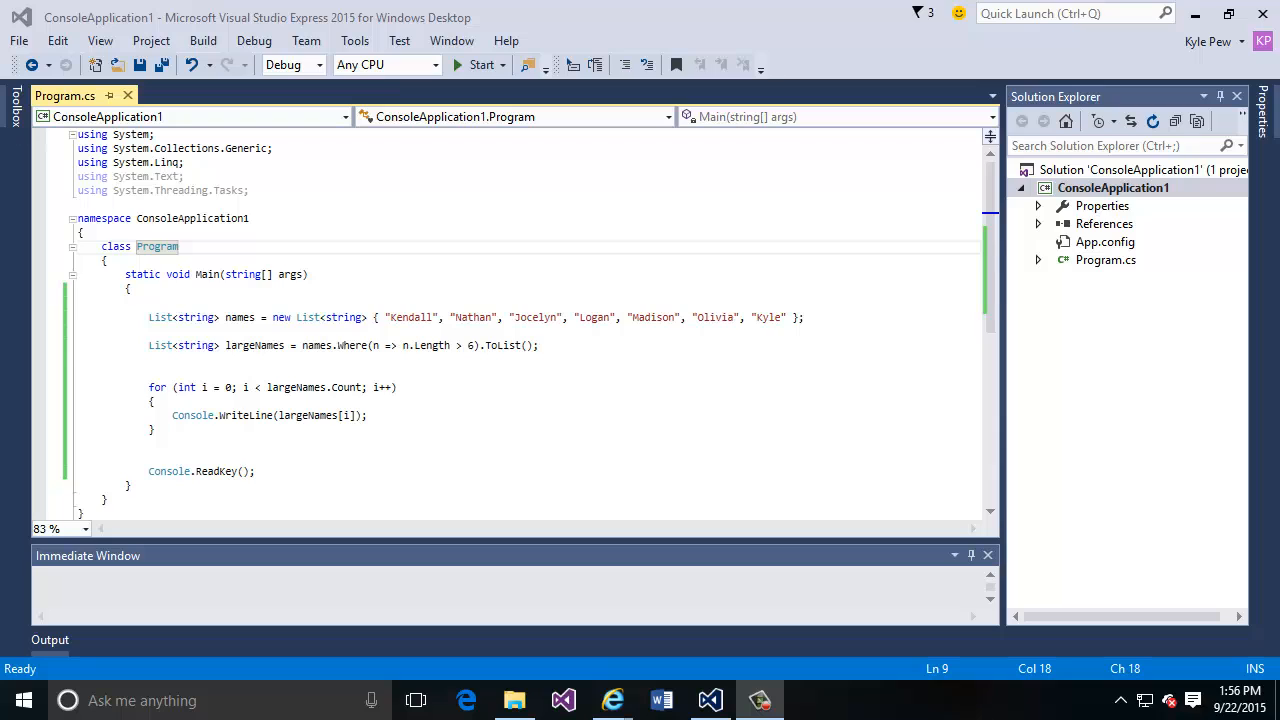
left_click(38, 316)
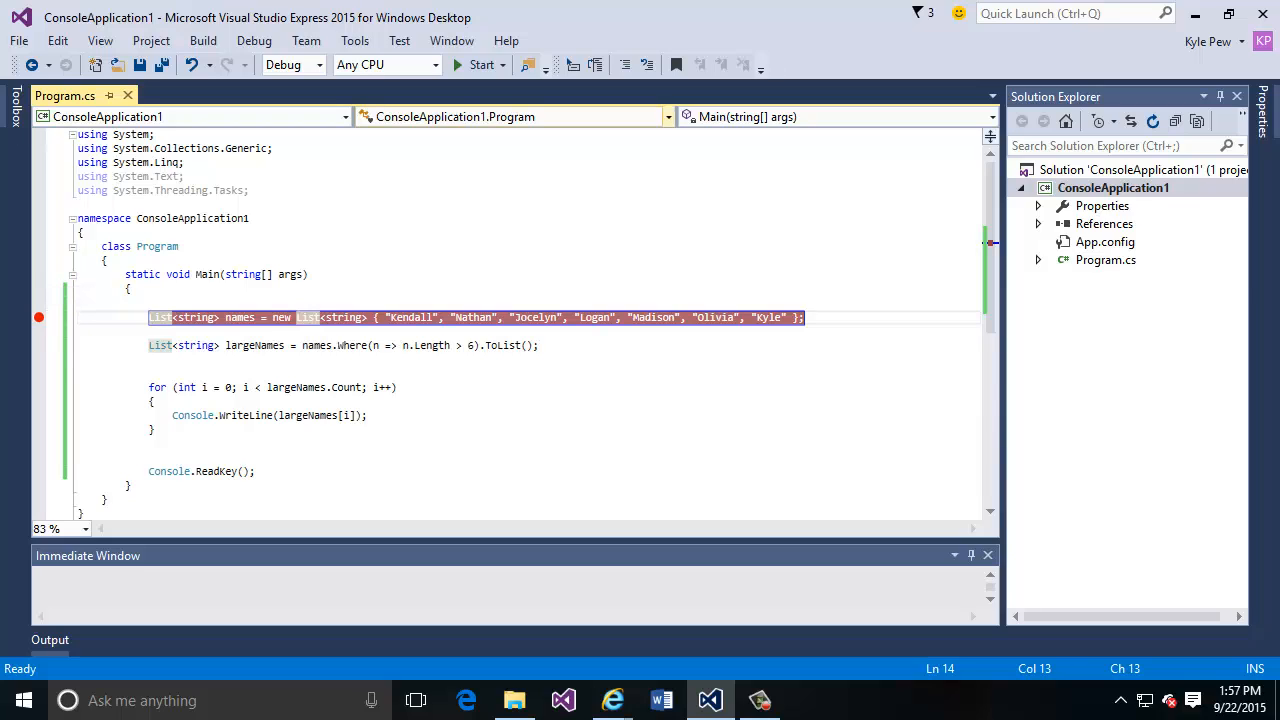
mouse_move(476, 64)
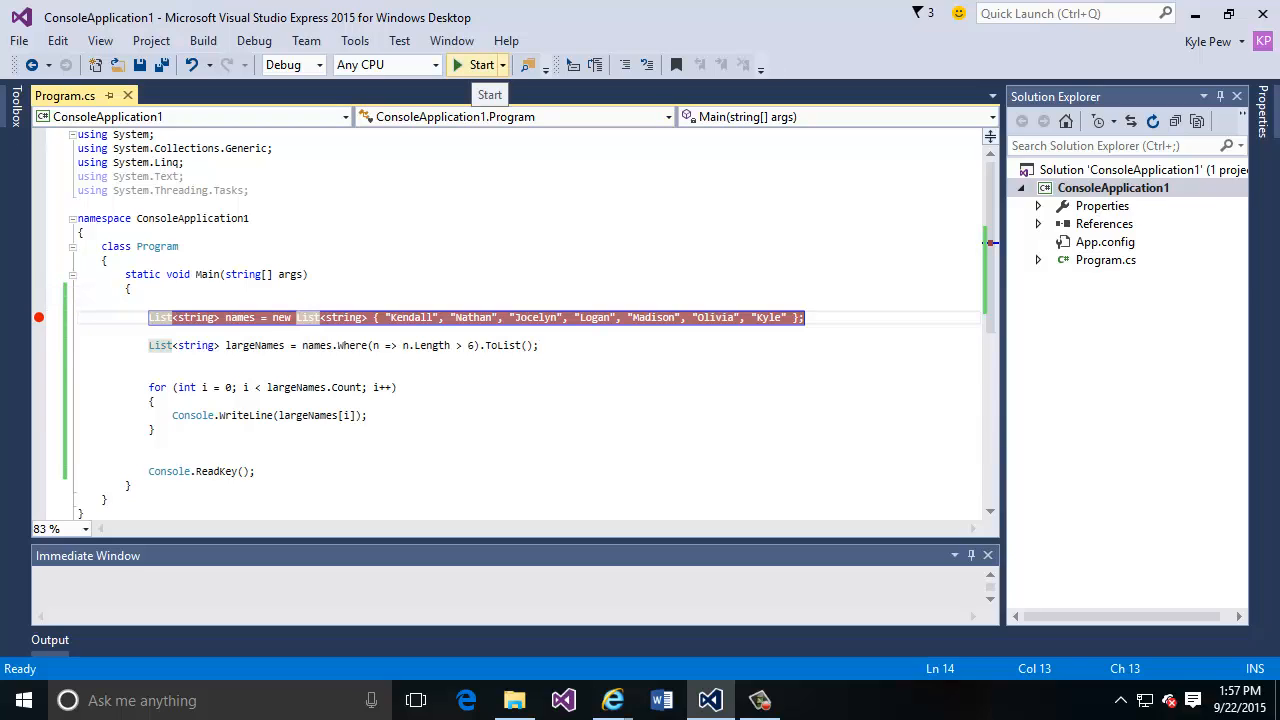
left_click(476, 64)
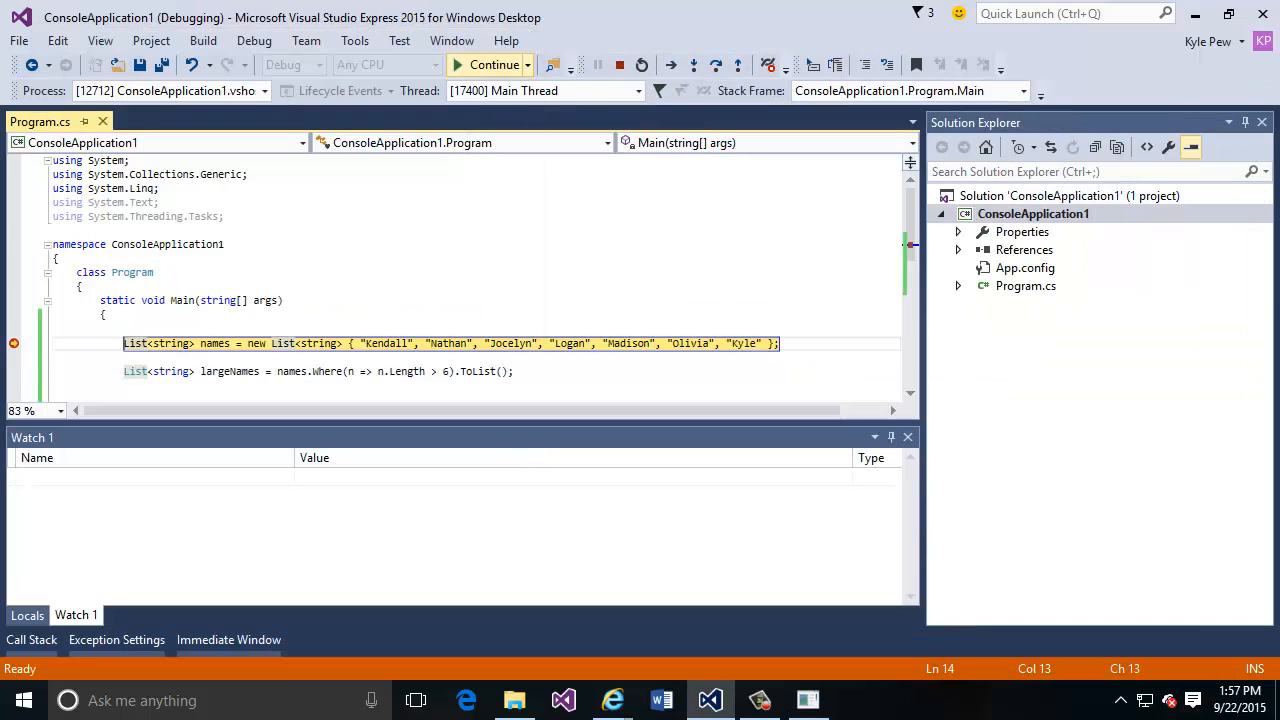
mouse_move(490, 64)
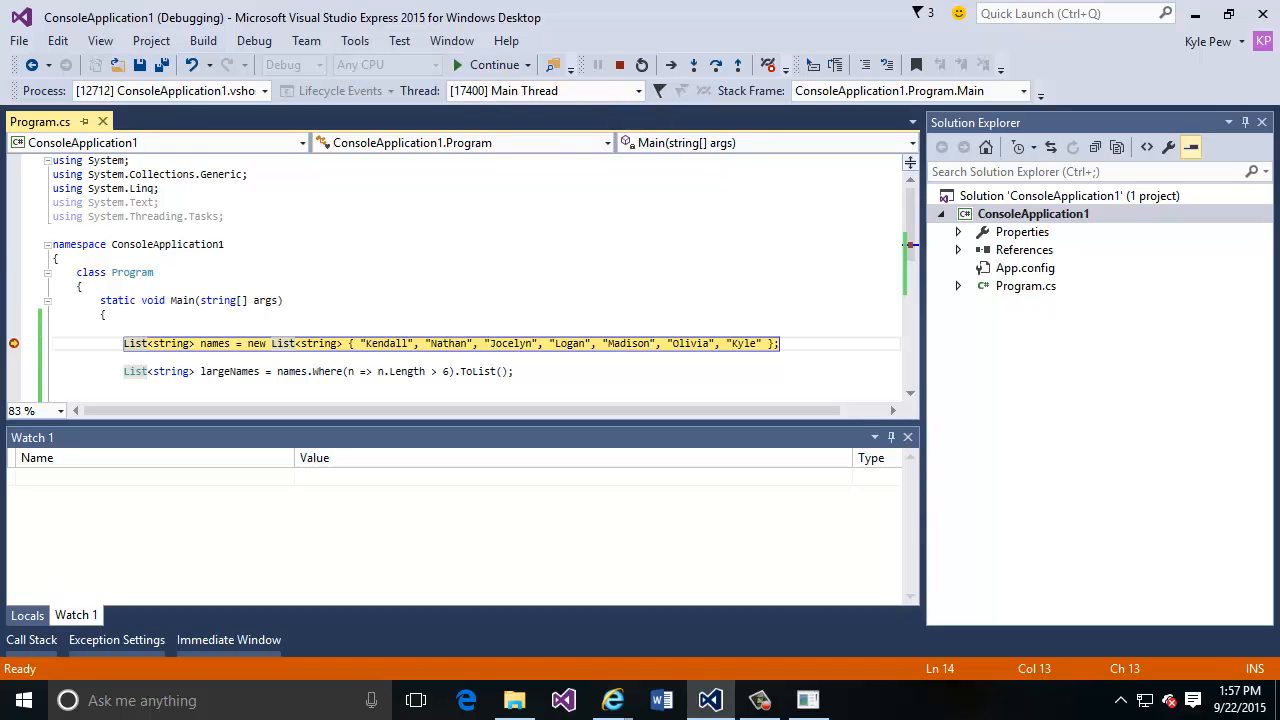
mouse_move(216, 344)
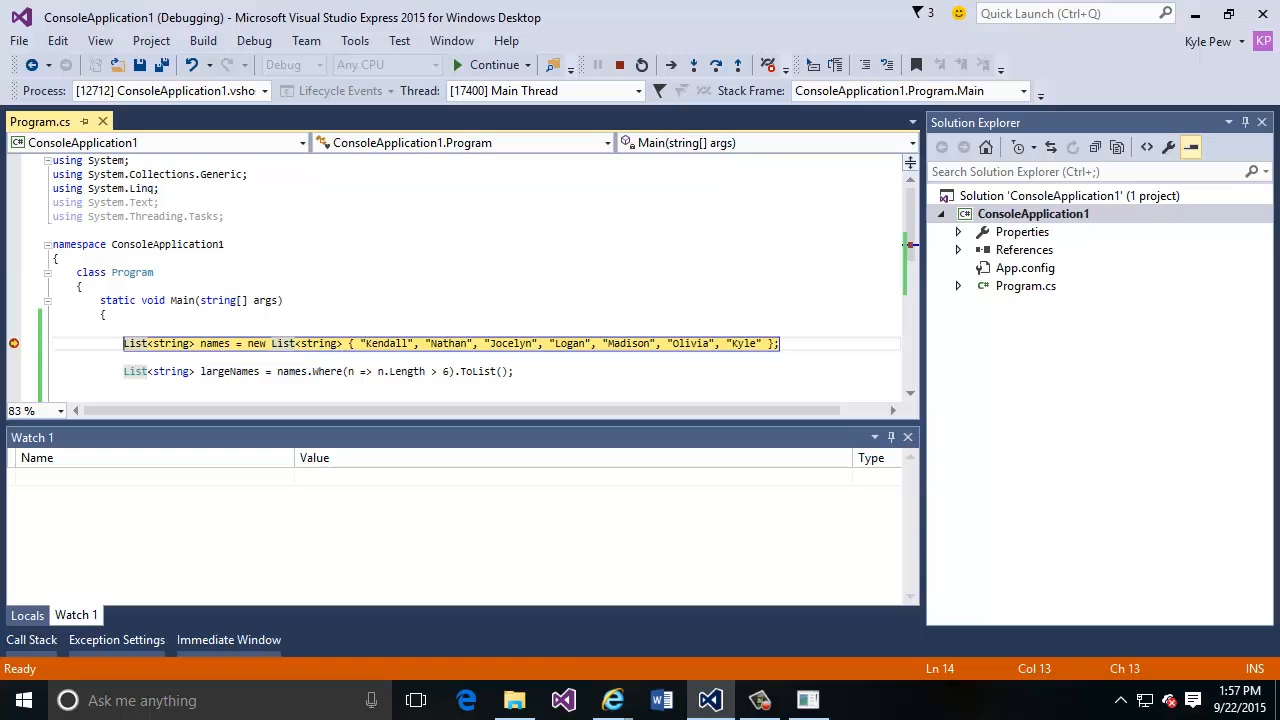
Step over the names list initialisation with F10, pausing on the largeNames line
key("F10")
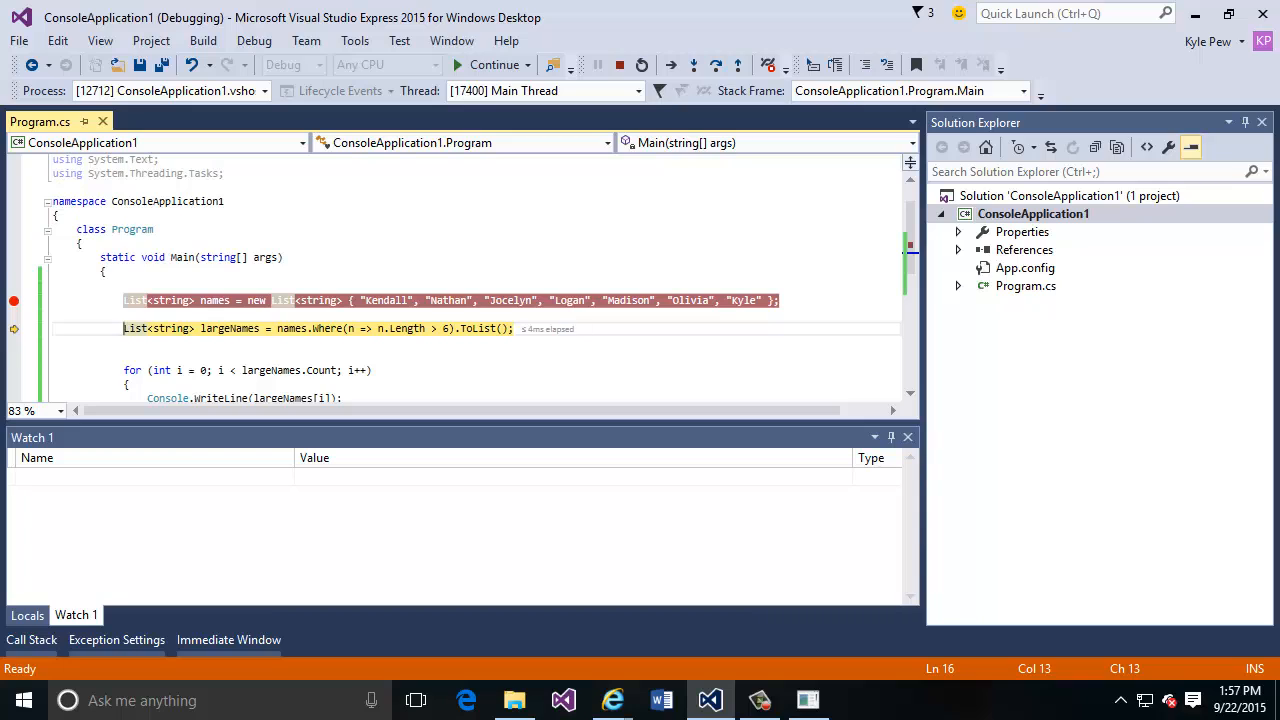
mouse_move(212, 300)
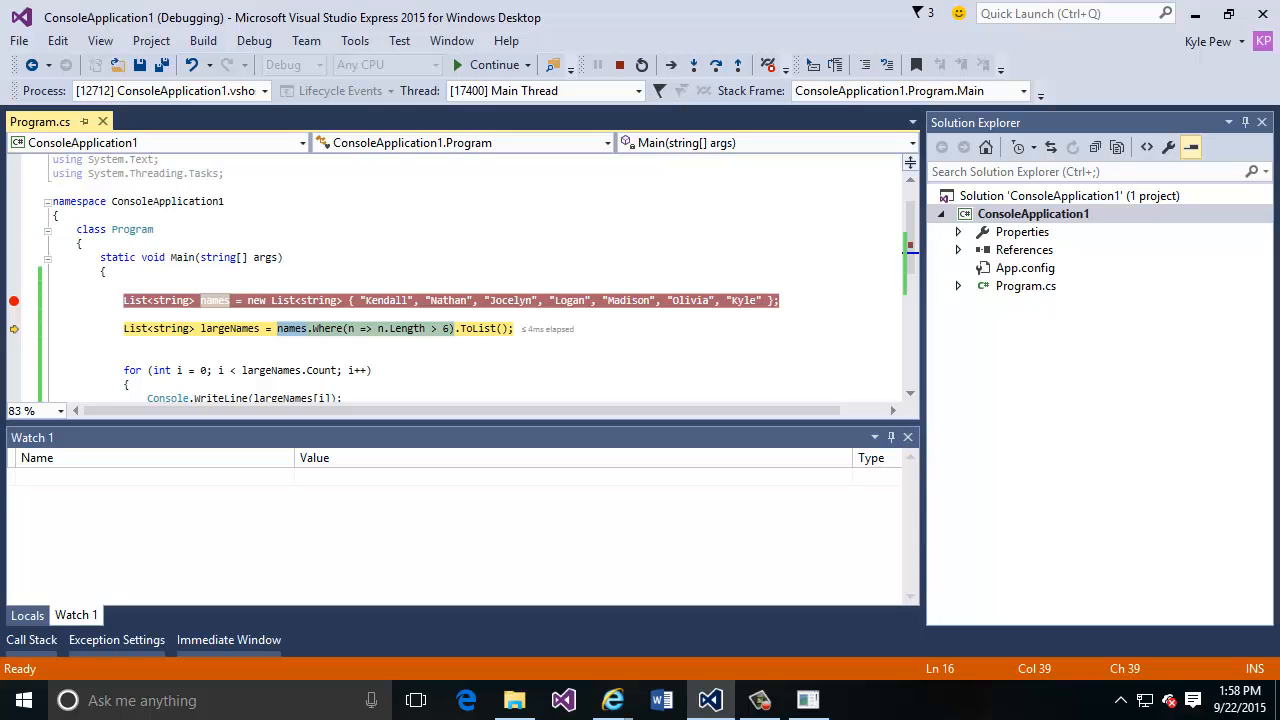
Add names.Where(n => n.Length > 6) to Watch 1 and expand it to show Kendall, Jocelyn and Madison
right_click(216, 300)
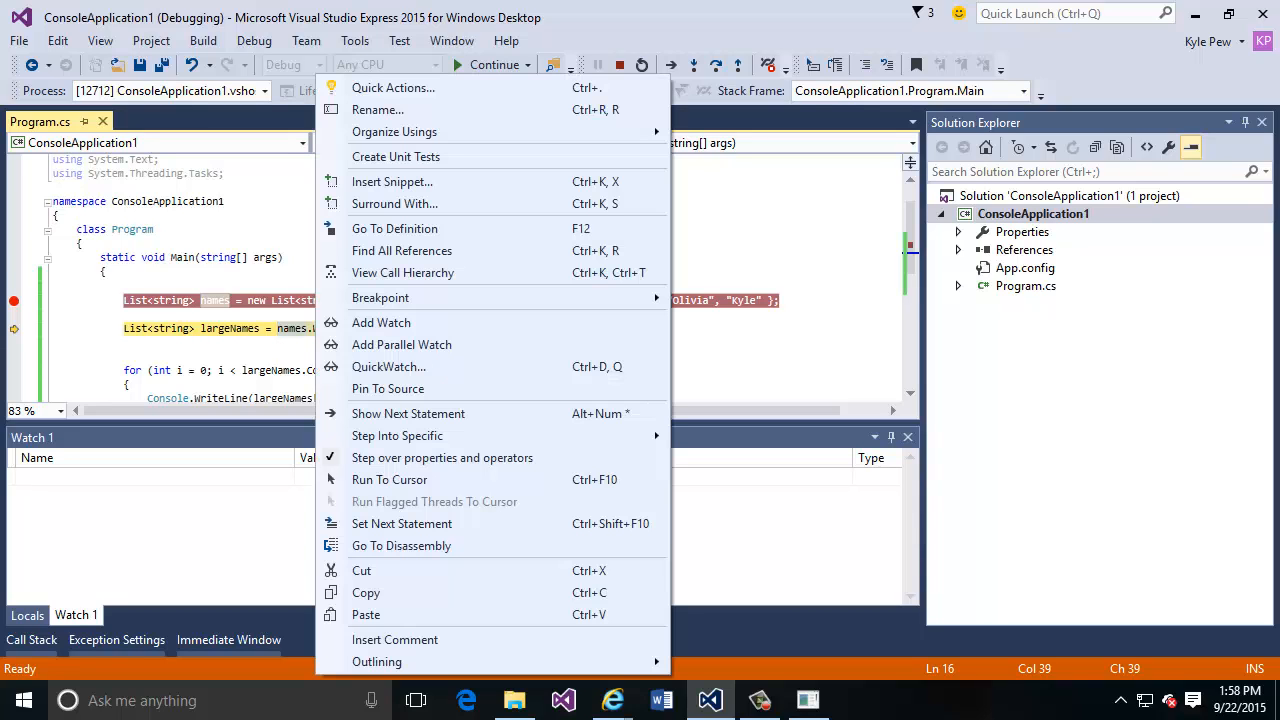
mouse_move(380, 322)
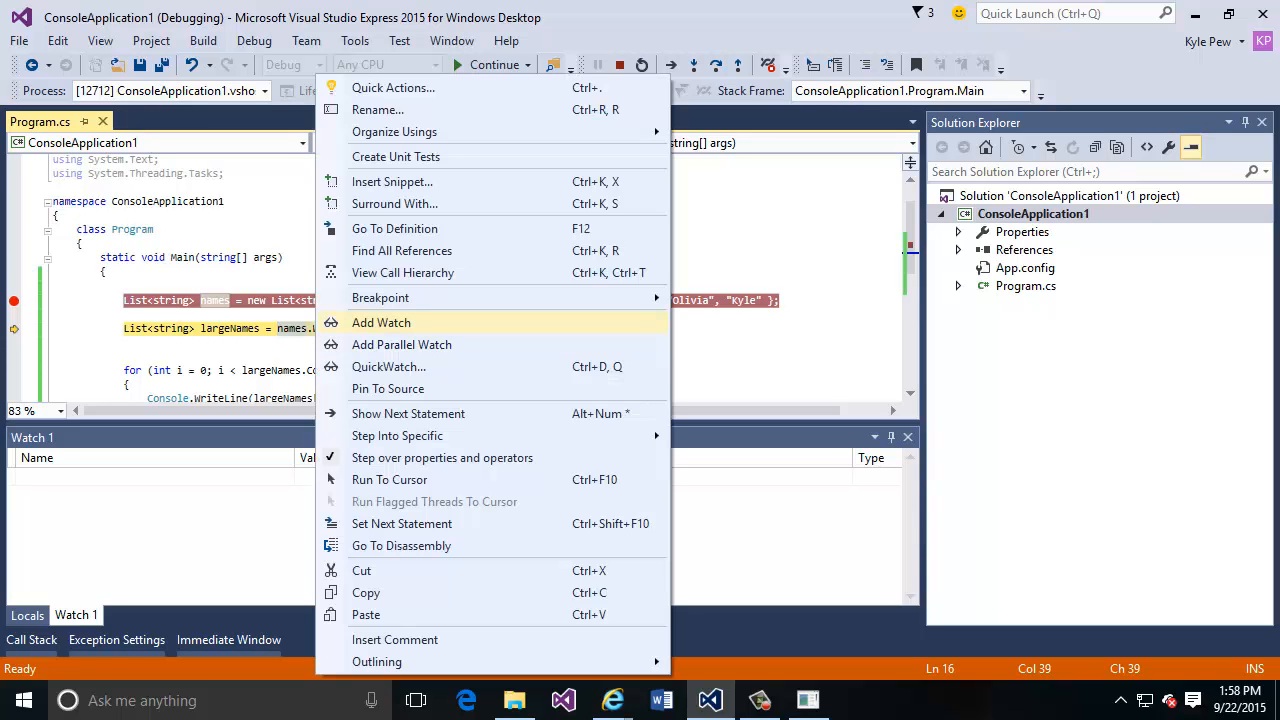
left_click(380, 322)
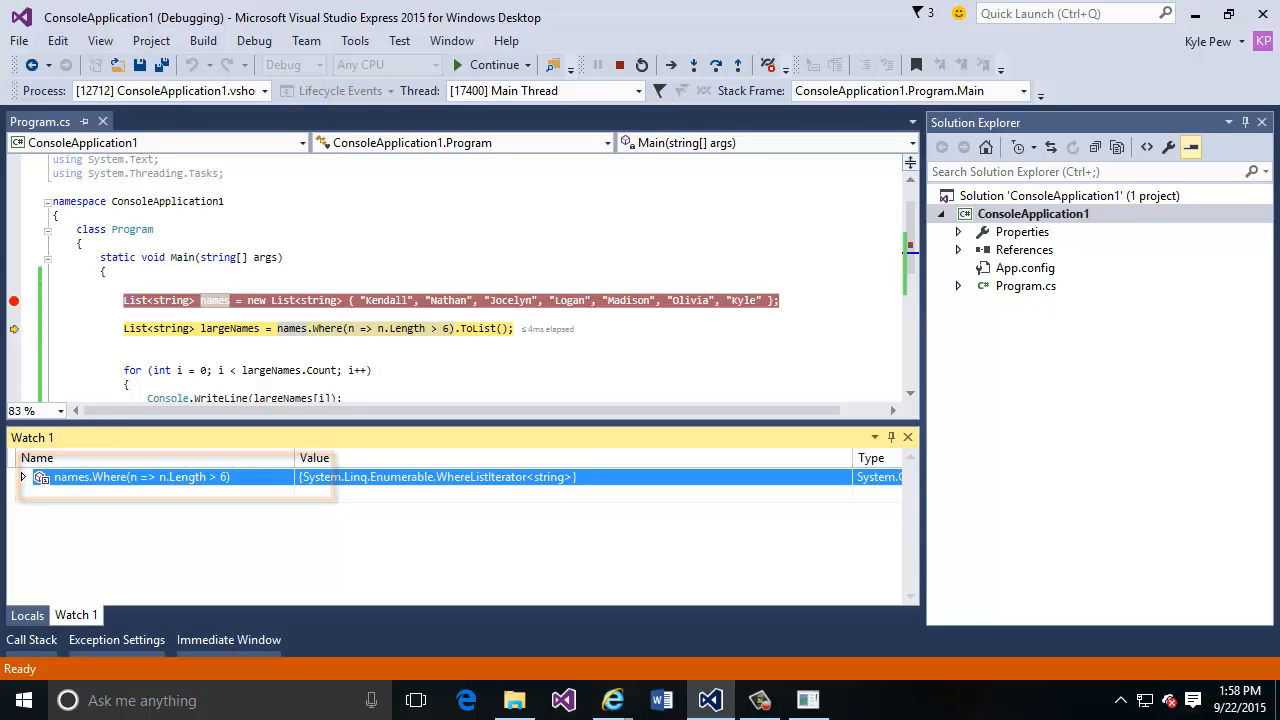
left_click(22, 476)
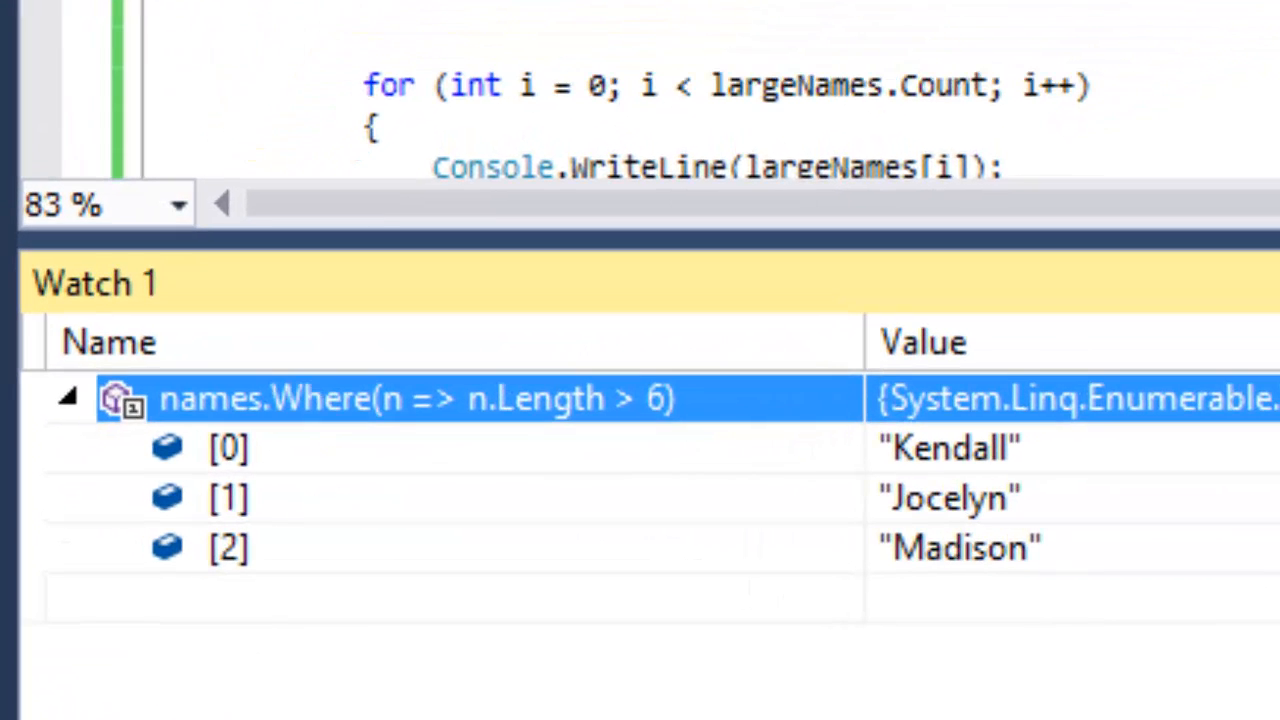
Change the watched lambda's length threshold from 6 to 4 and commit it
double_click(418, 400)
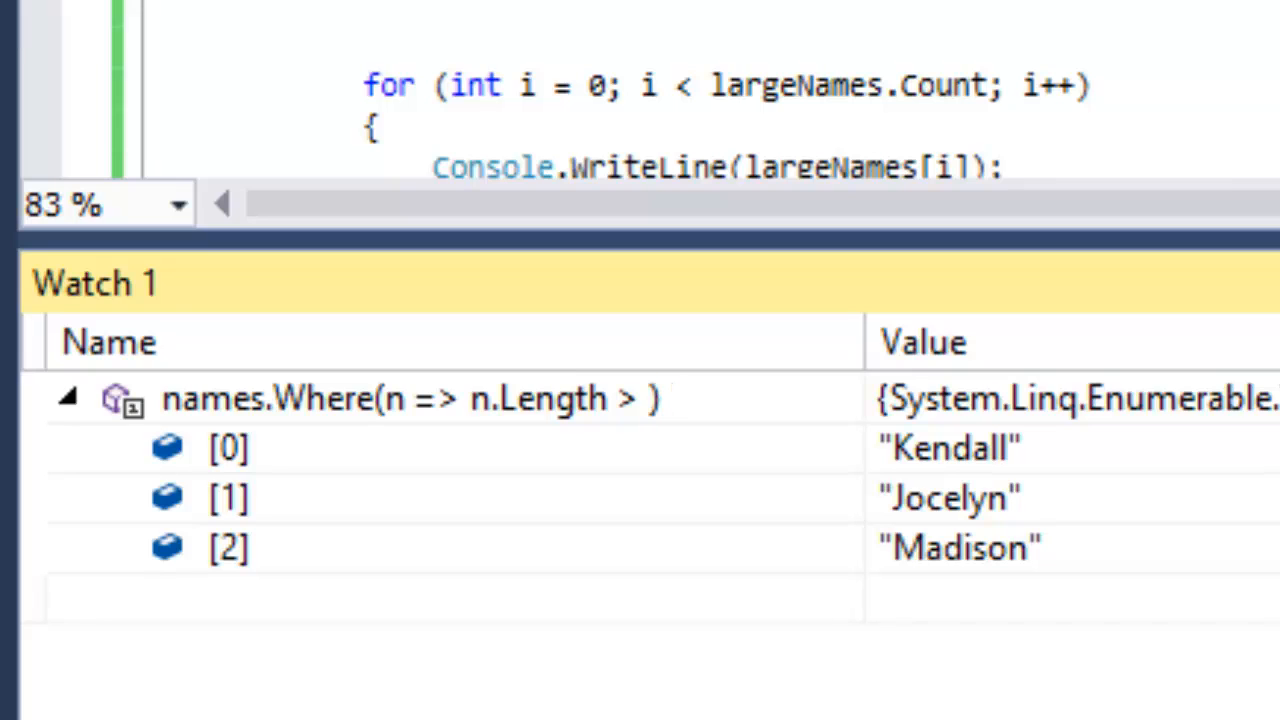
type("4")
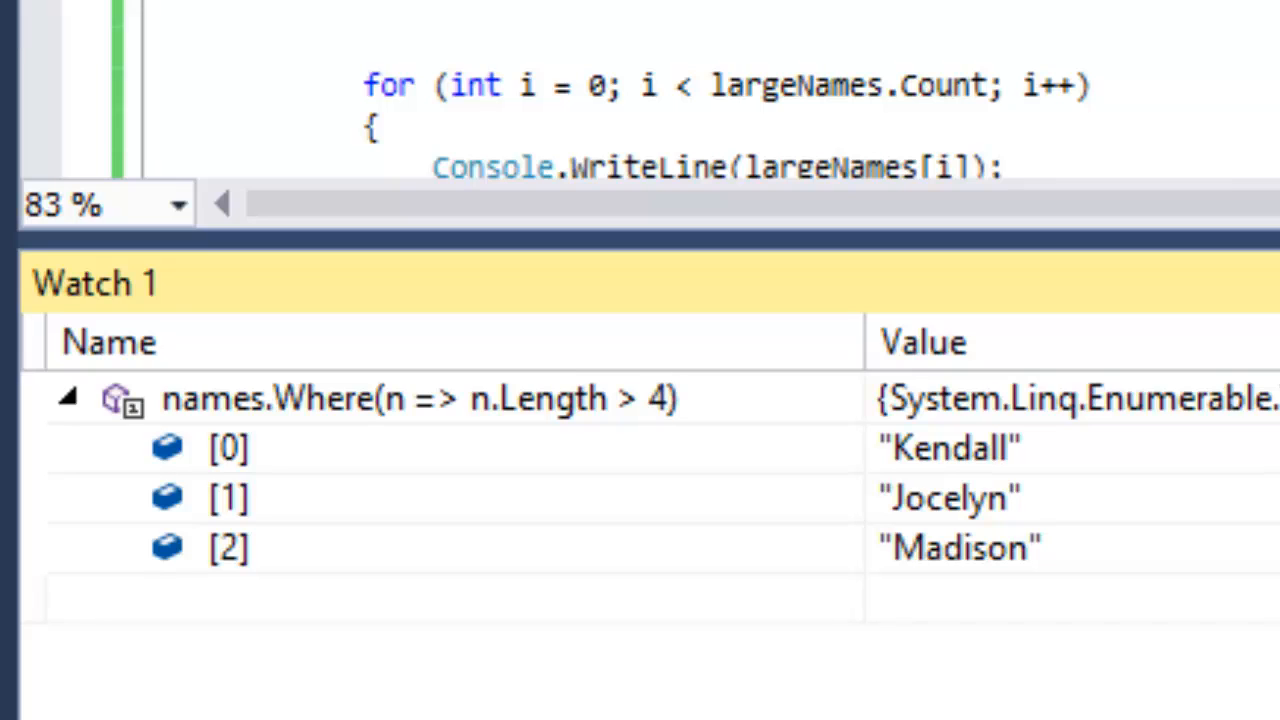
left_click(68, 398)
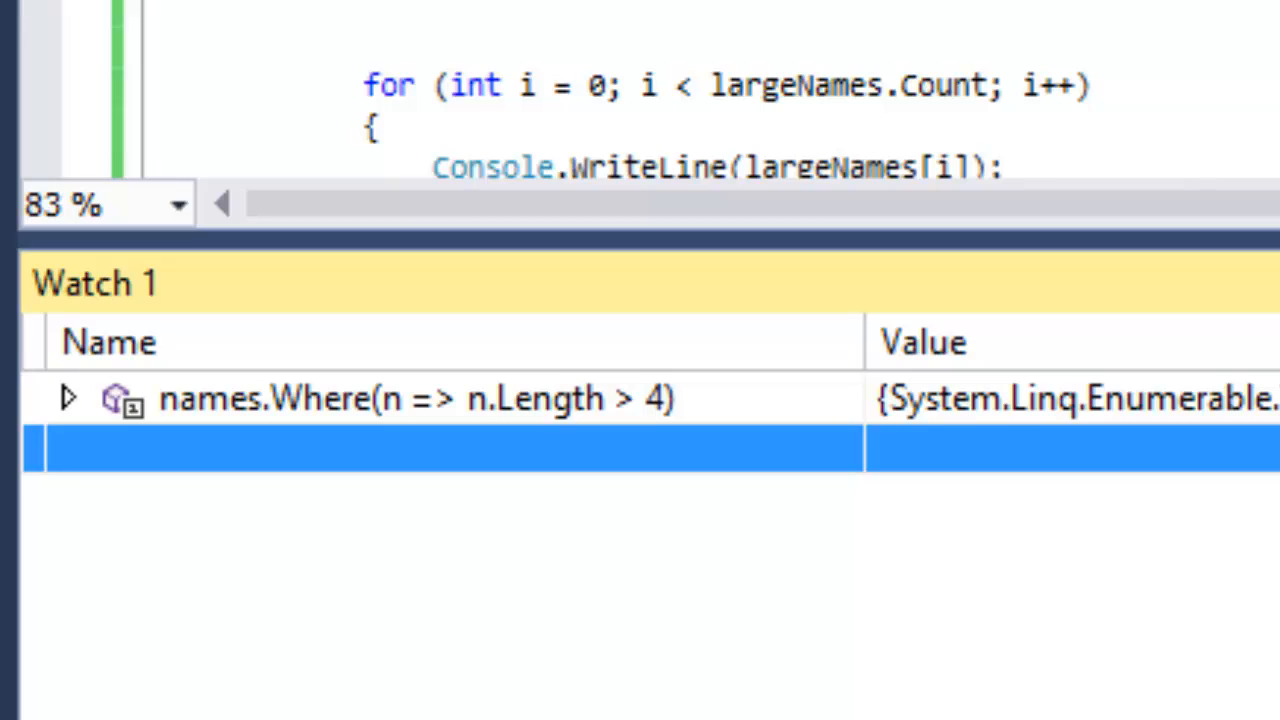
Expand the watch entry so the pinned data tip reports largeNames as null
left_click(66, 396)
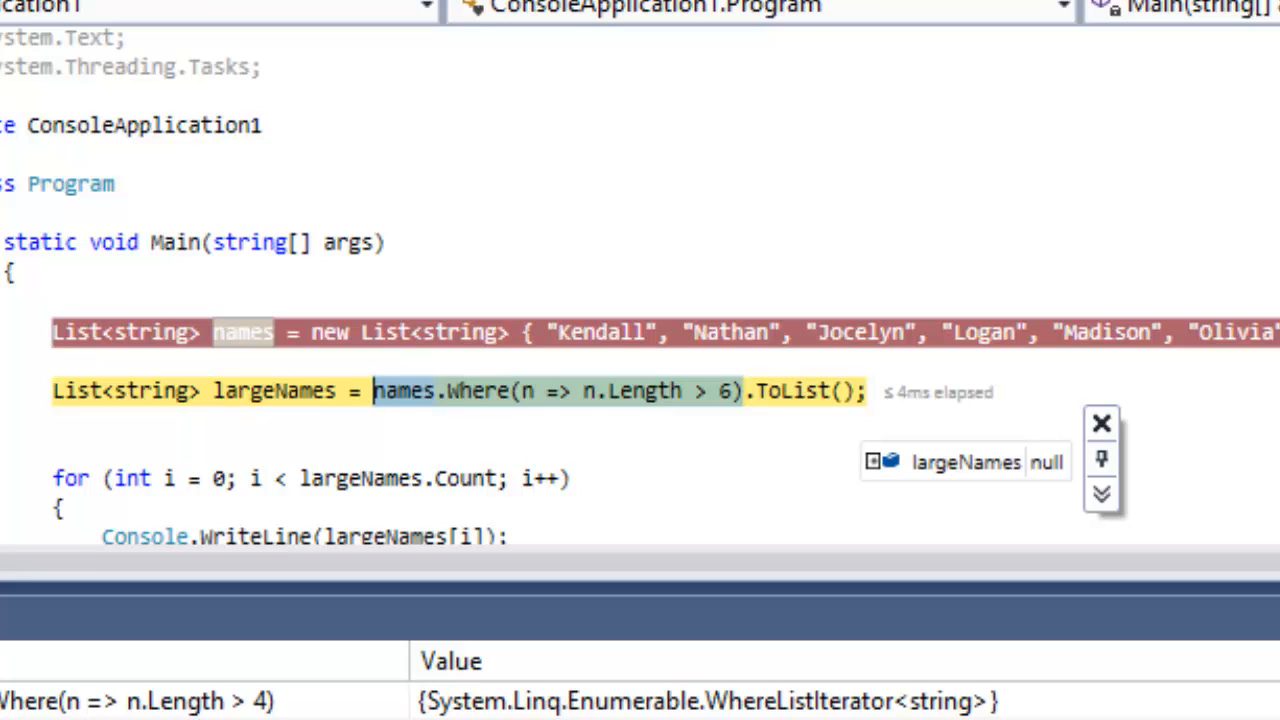
Add a second expression to the pinned largeNames data tip, typed so far as 'nam'
left_click(876, 462)
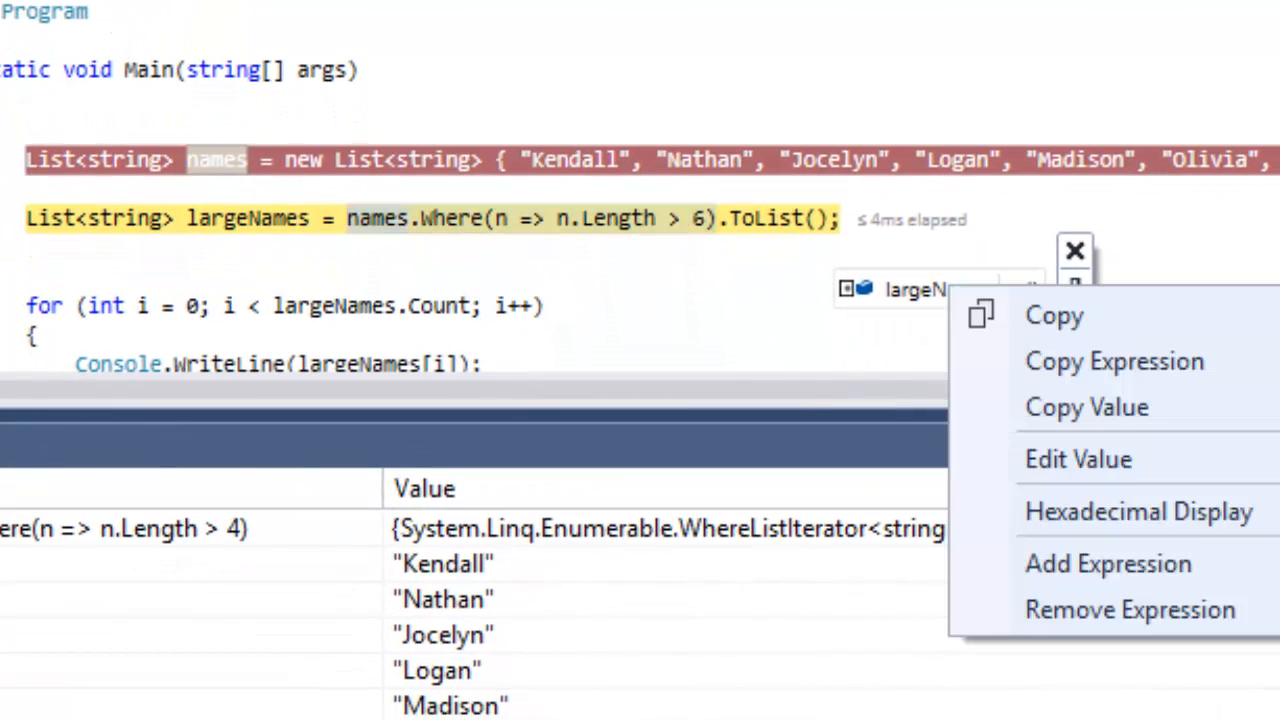
mouse_move(1110, 564)
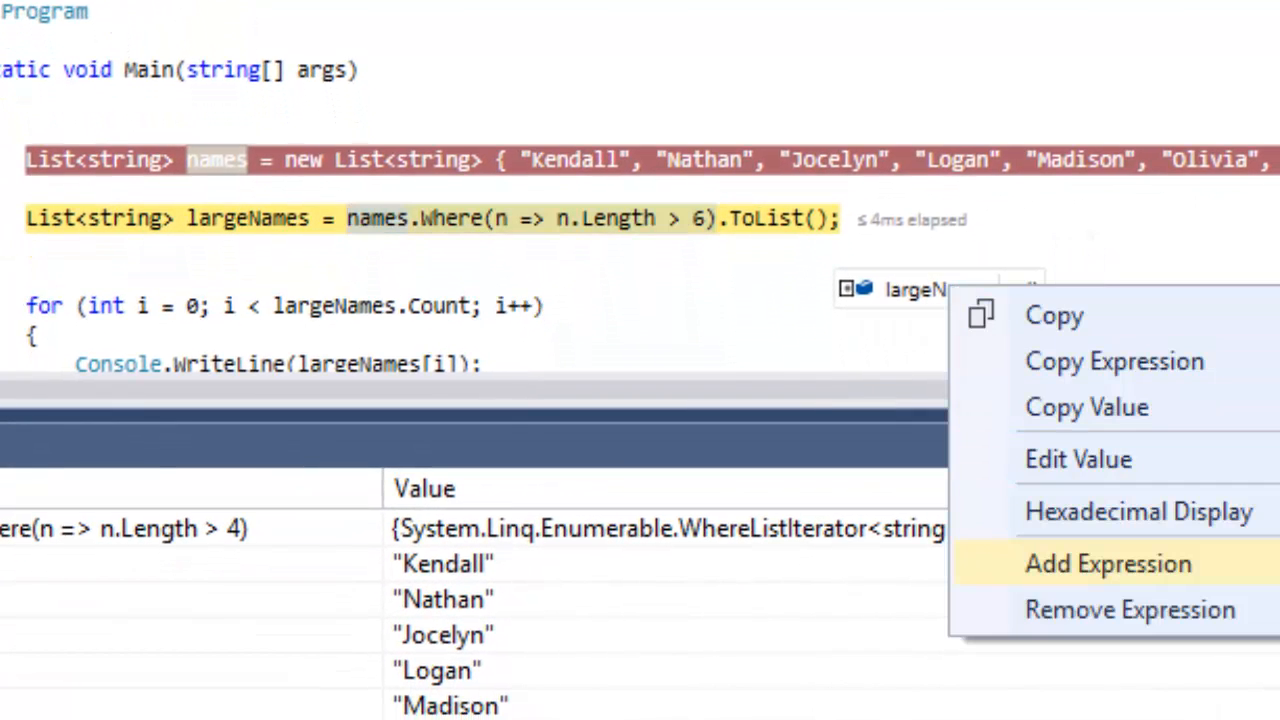
left_click(1124, 564)
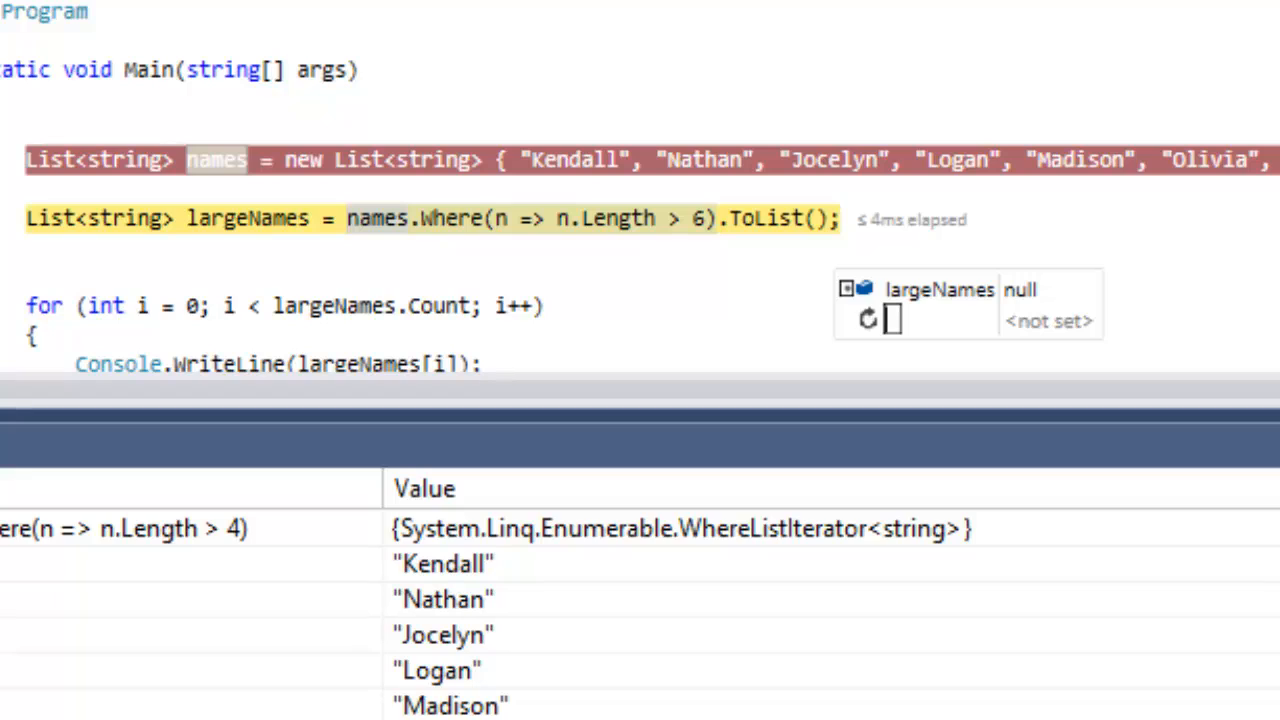
type("nam")
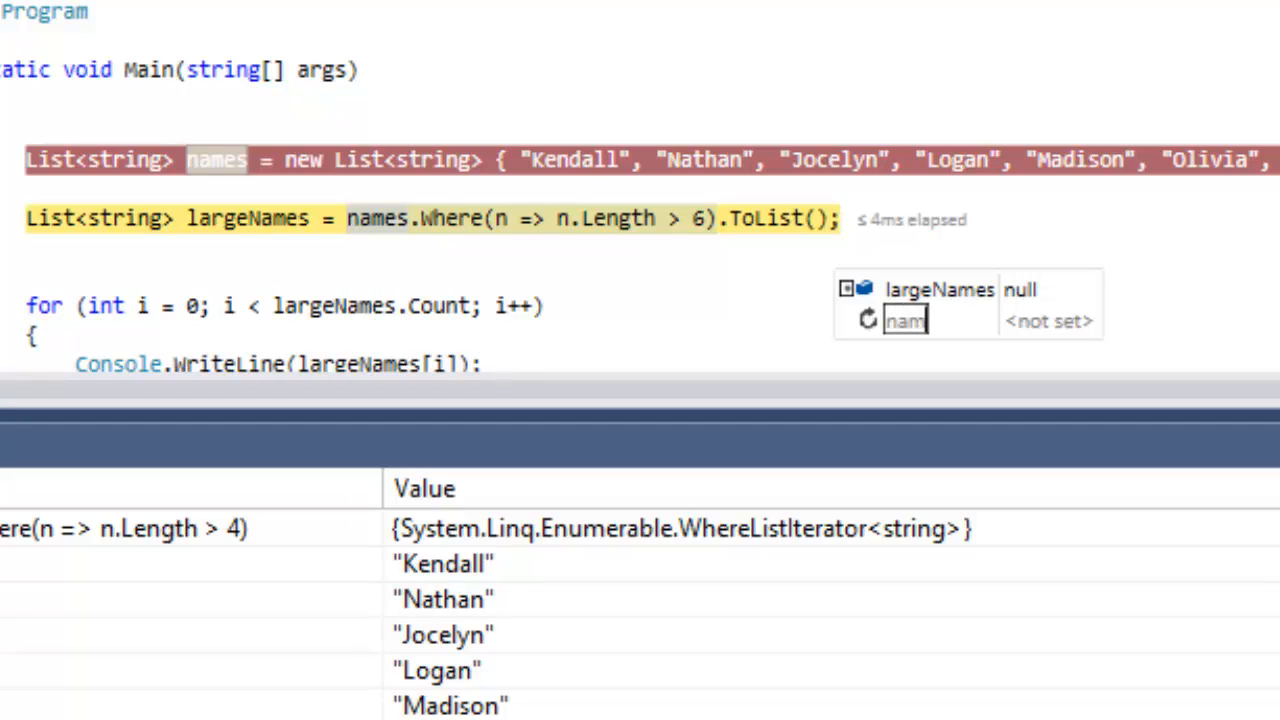